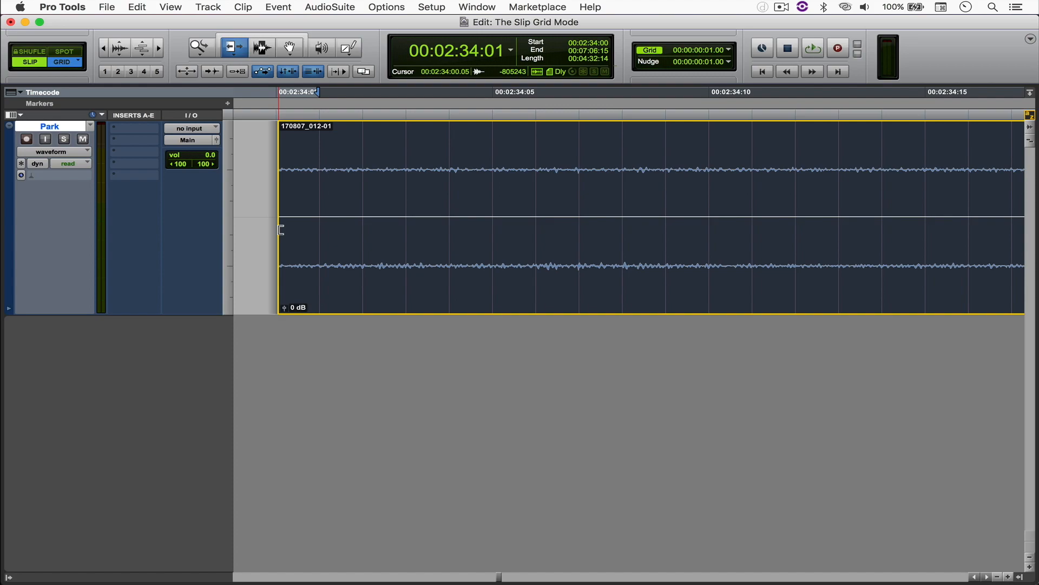
In Grid mode, trim the Park clip's start earlier to 00:02:33:24.
click(347, 226)
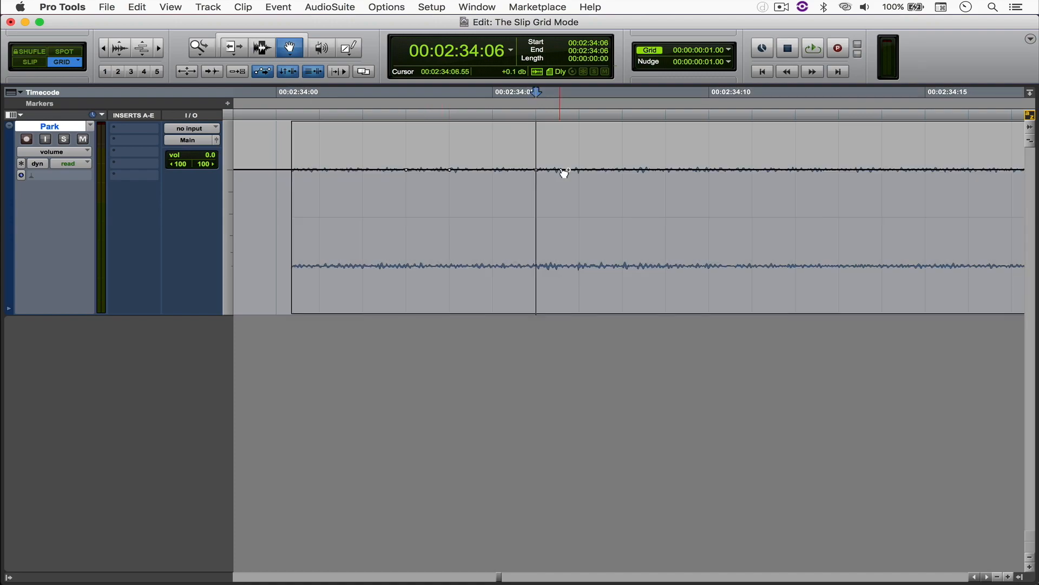
mouse_move(629, 175)
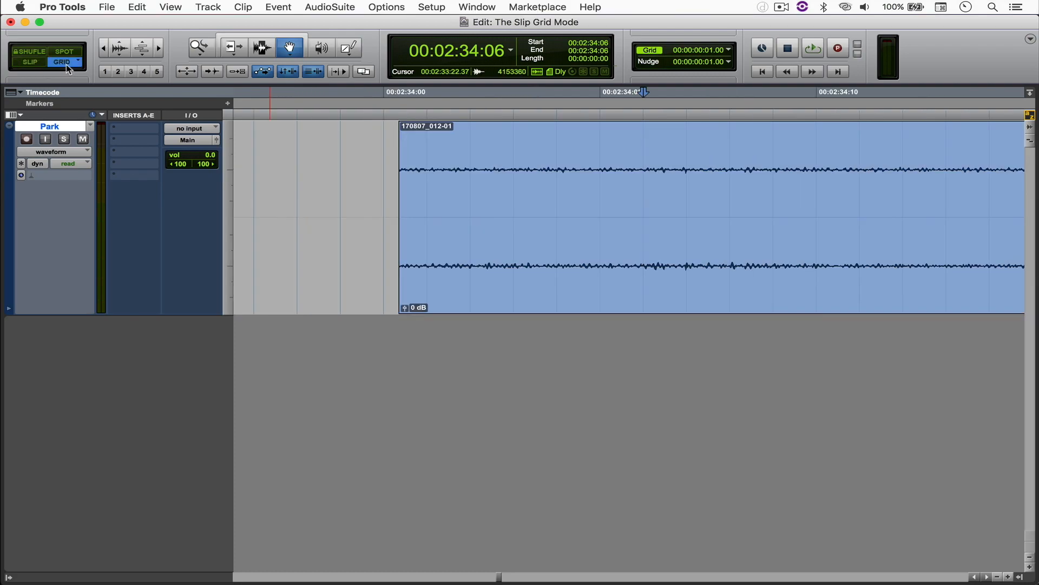
click(233, 47)
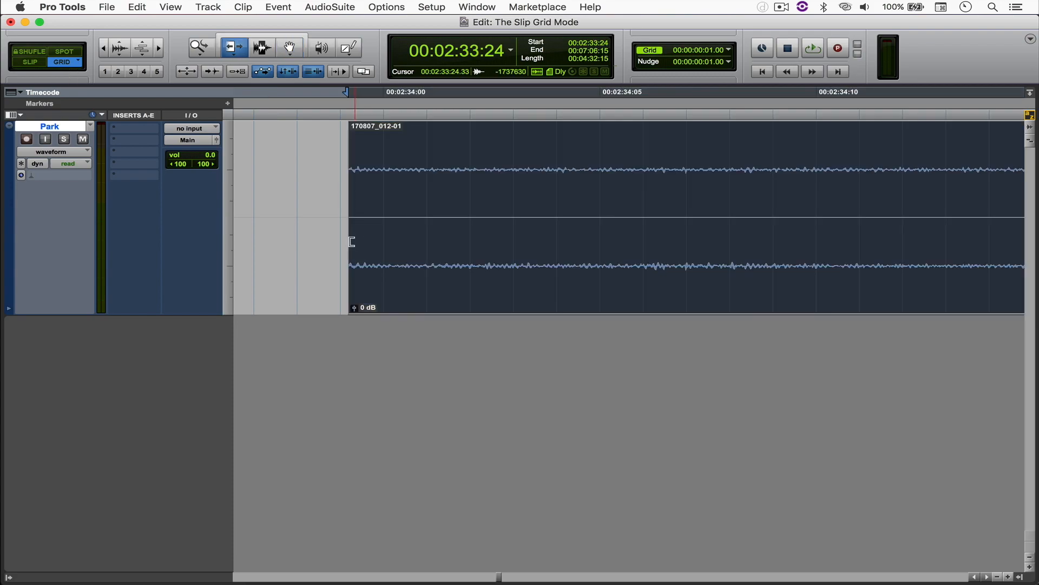